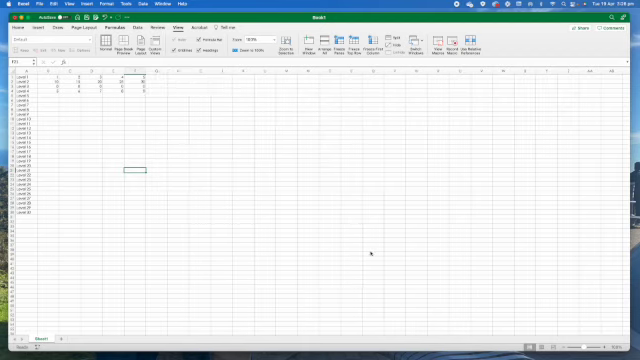
mouse_move(193, 148)
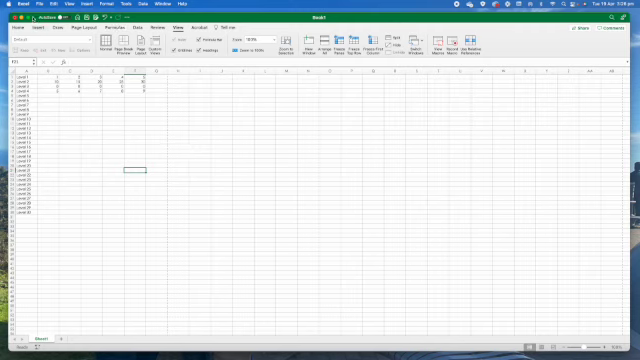
Step: Insert the logo file from the Branding folder as the header picture
left_click(16, 37)
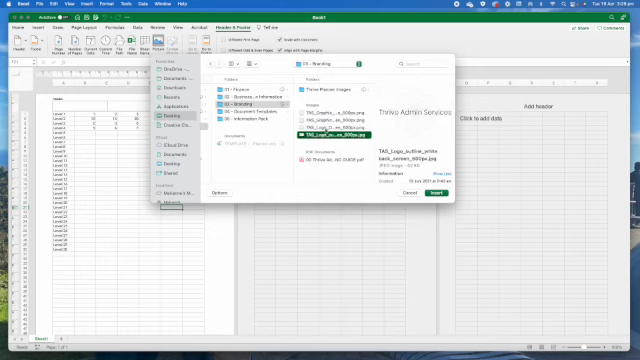
left_click(335, 118)
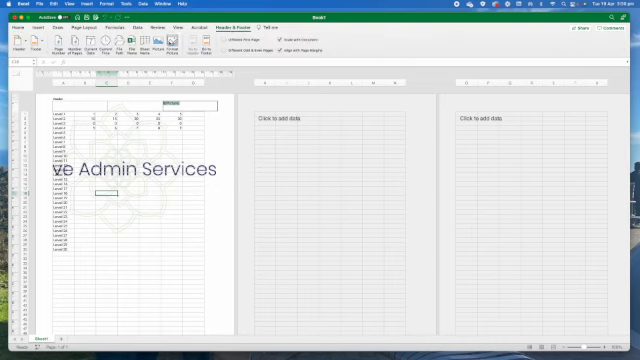
Step: Scale the header logo's height and width to 10%
left_click(178, 47)
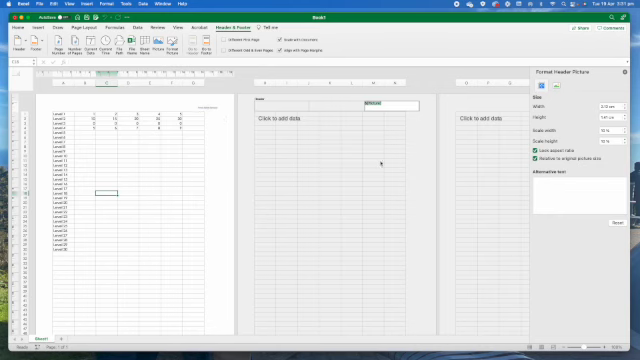
left_click(12, 28)
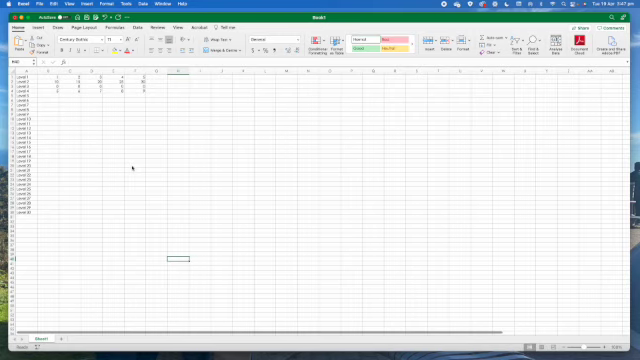
mouse_move(131, 167)
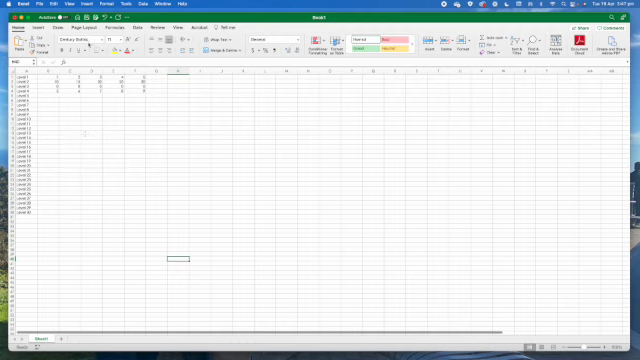
Step: Switch the sheet back to Normal view
left_click(102, 31)
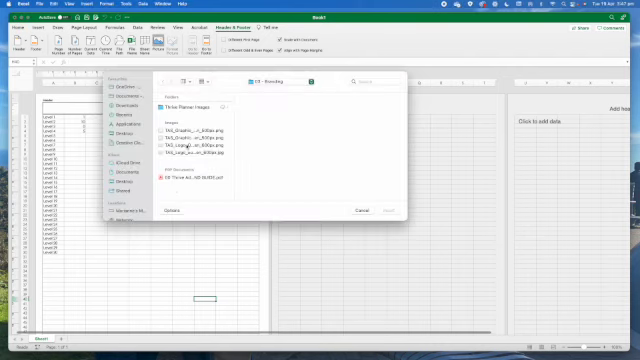
Step: Insert the flower image file into the left header section
left_click(195, 137)
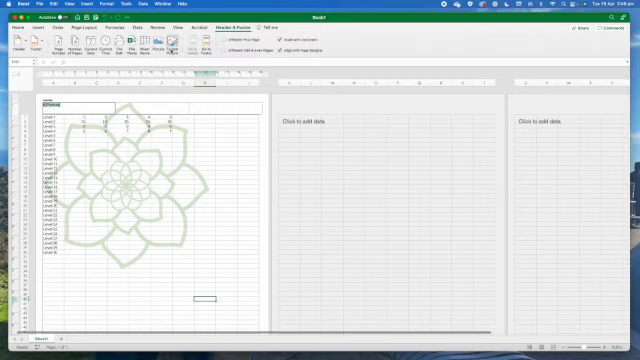
Step: Open the Format Header Picture settings for the flower image
left_click(170, 47)
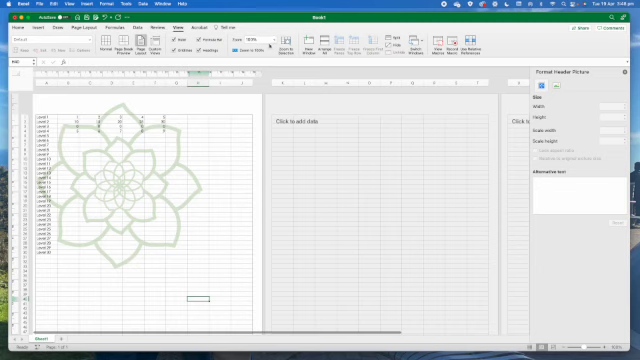
Step: Scale the flower watermark to 300% width and height with locked aspect ratio
left_click(251, 46)
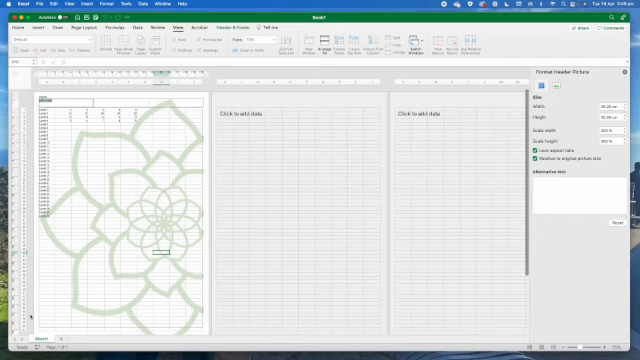
mouse_move(485, 134)
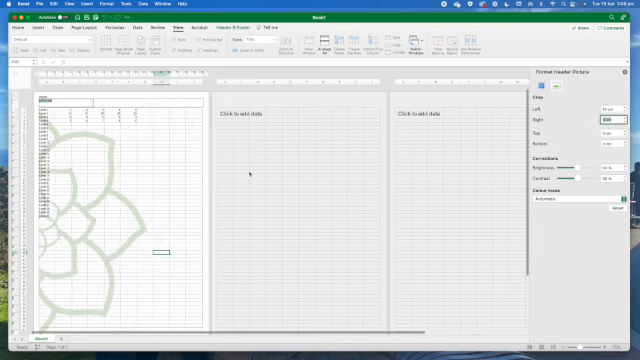
mouse_move(62, 132)
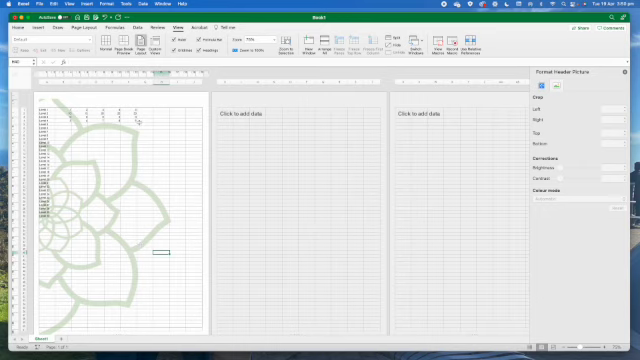
mouse_move(108, 162)
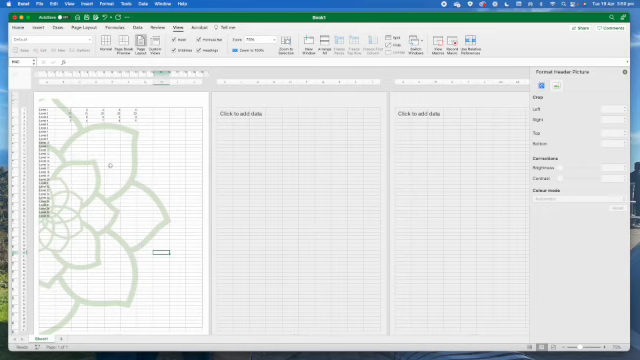